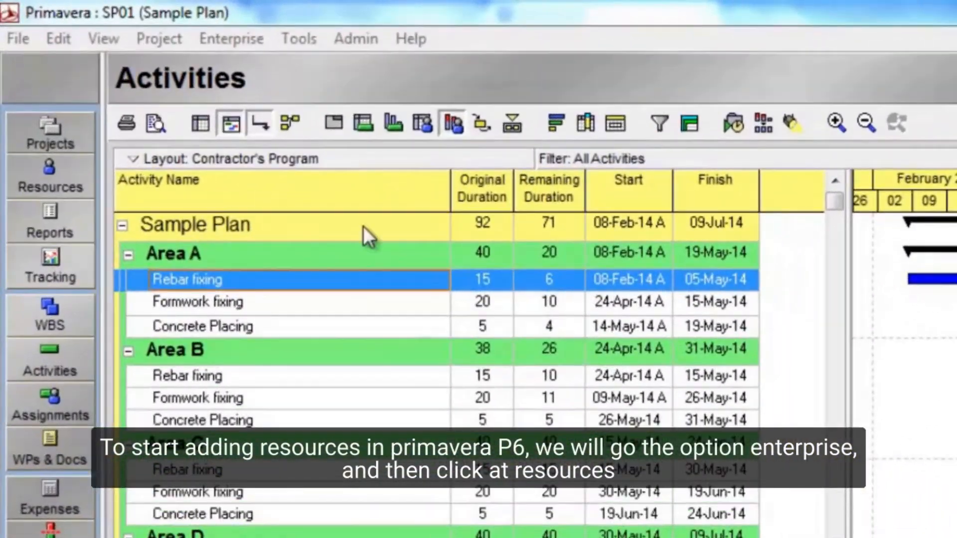
Step: Open the enterprise Resources list and start a new resource, accepting the show-all-resources message
left_click(231, 38)
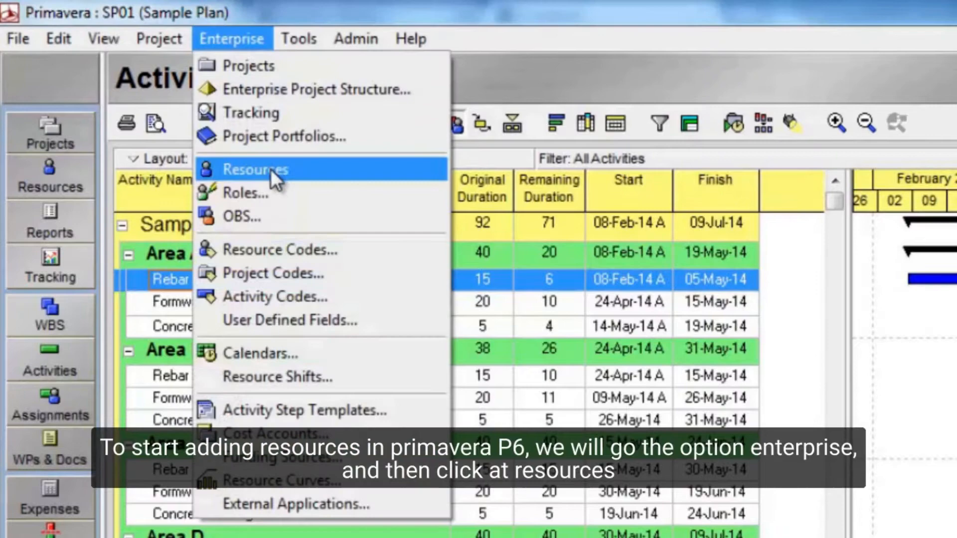
left_click(255, 169)
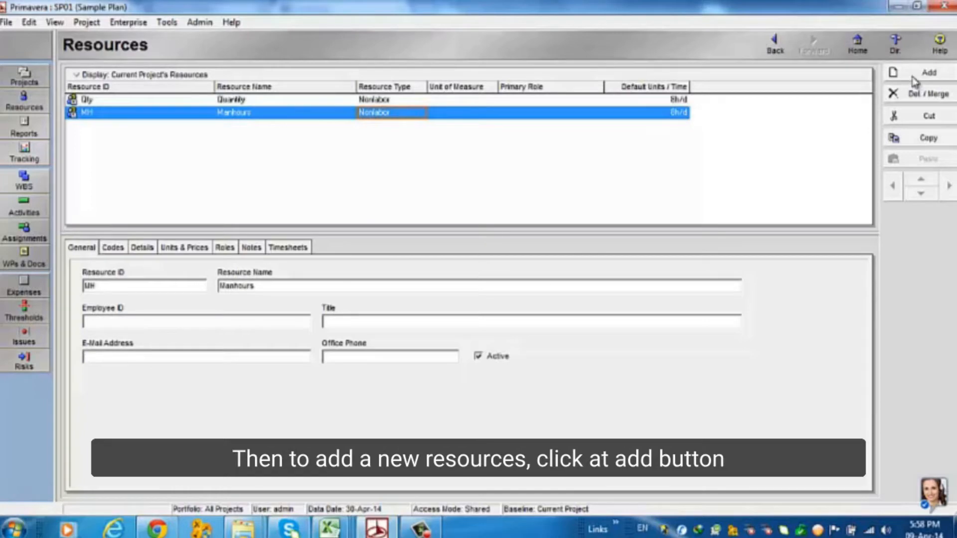
left_click(928, 72)
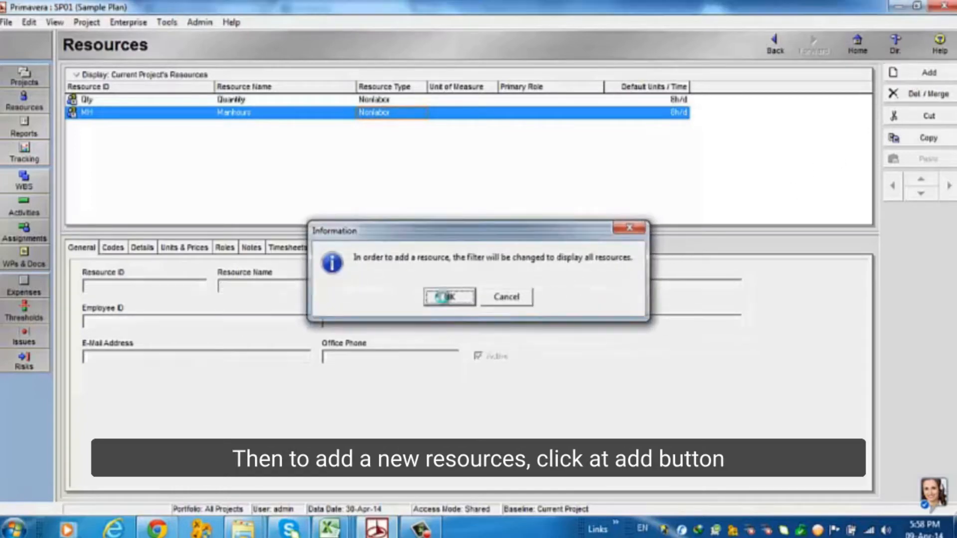
left_click(448, 297)
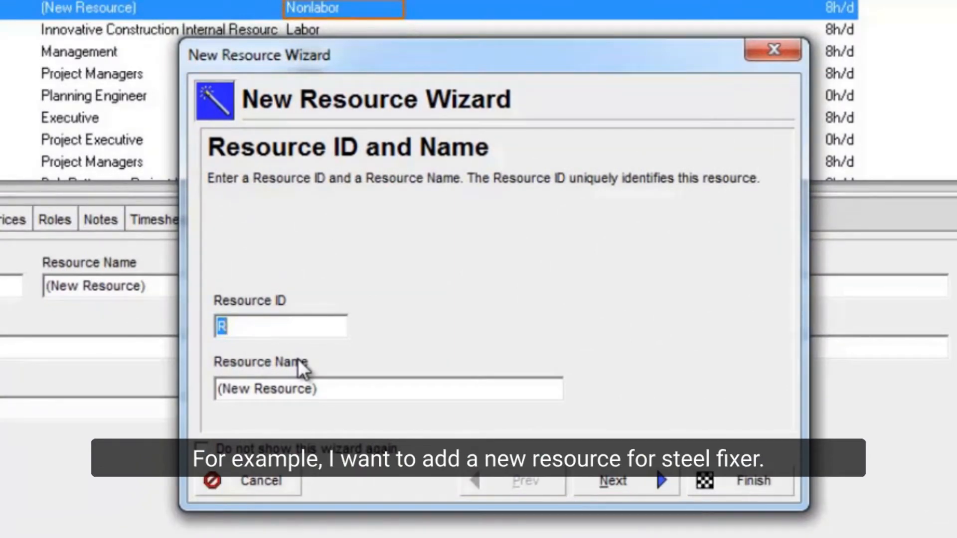
Step: Enter resource ID SF and name Steel Fixer in the New Resource Wizard
type("S")
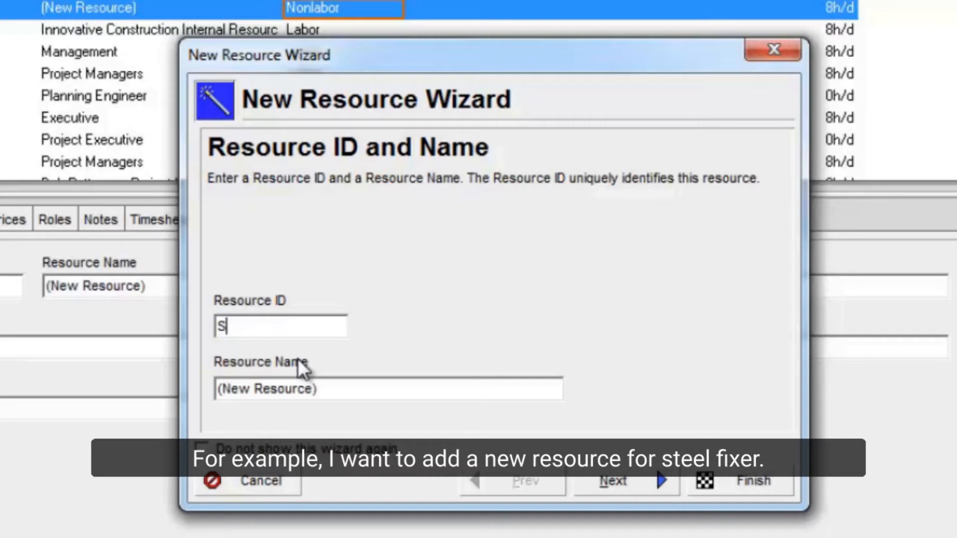
type("t")
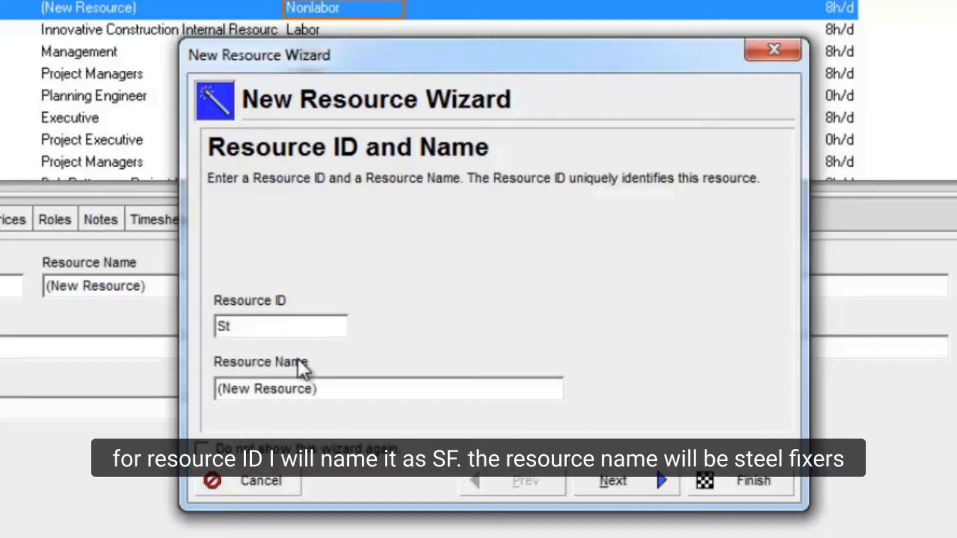
type("SF")
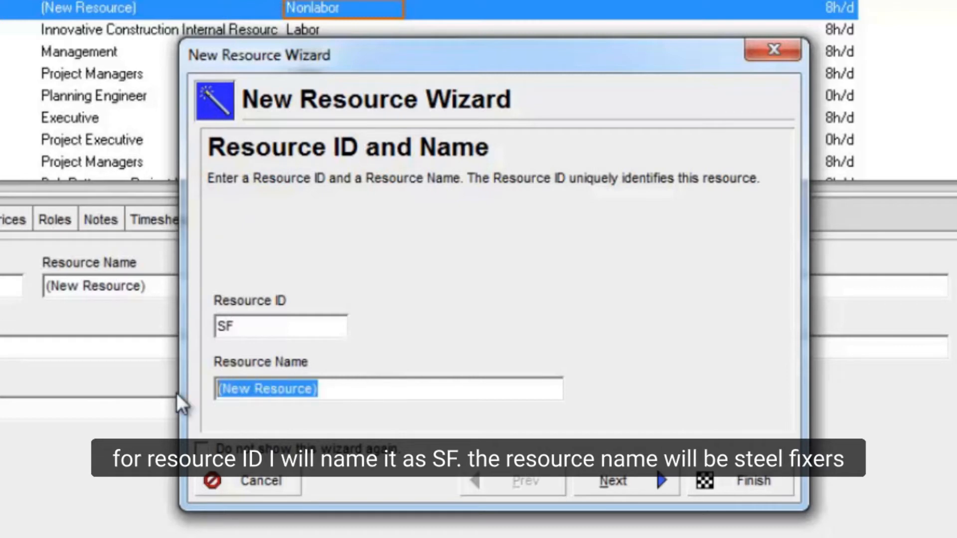
type("Steel Fixee")
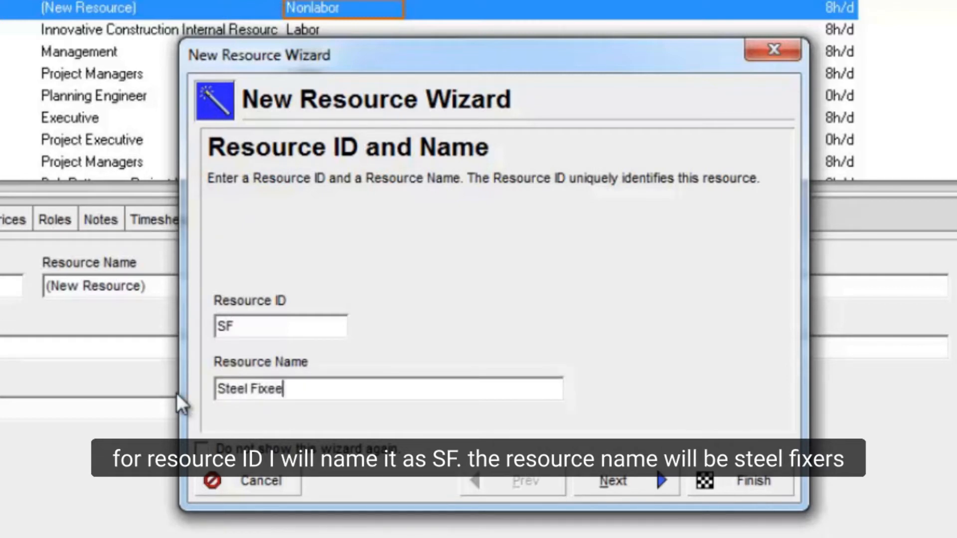
mouse_move(194, 383)
type("r")
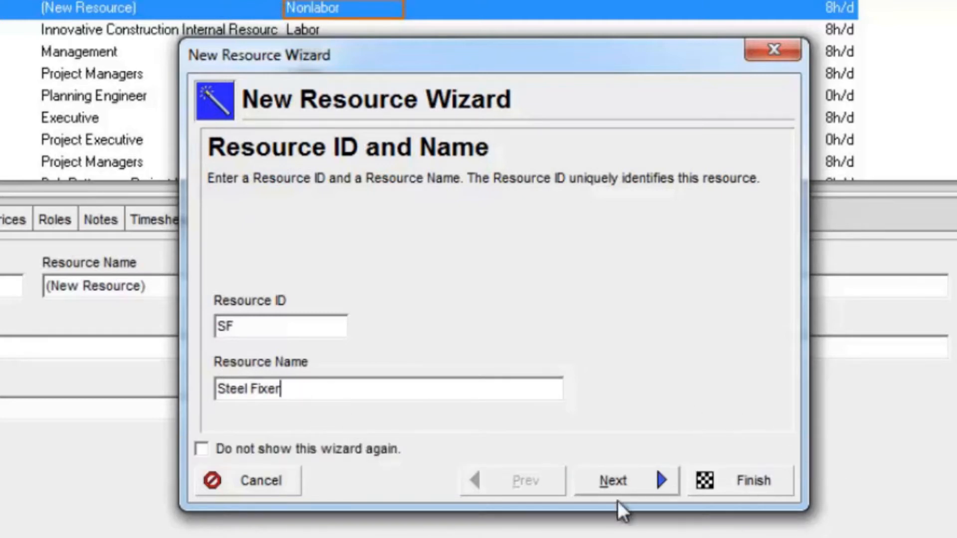
left_click(612, 481)
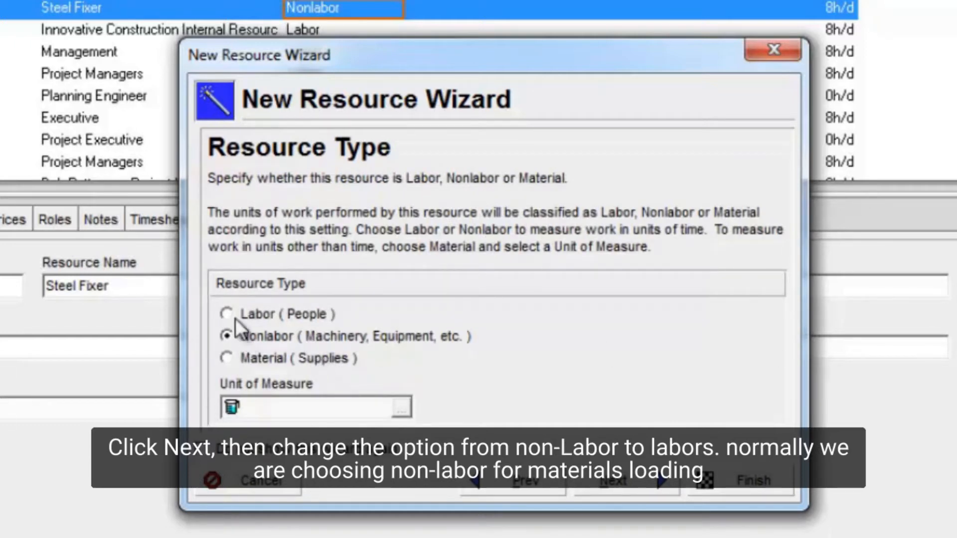
Step: Make Steel Fixer a Labor resource priced at 20 per hour, keeping 8h/d units
left_click(227, 314)
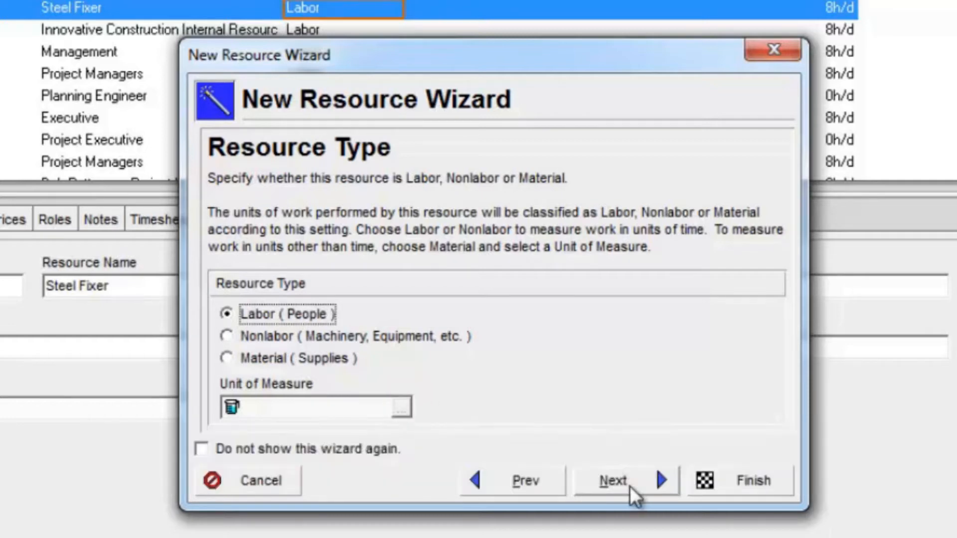
left_click(614, 481)
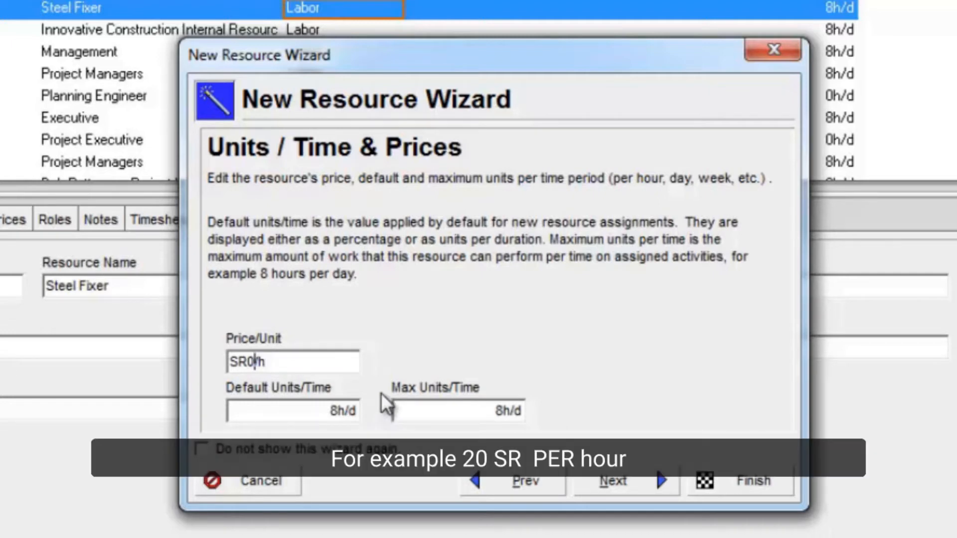
type("20")
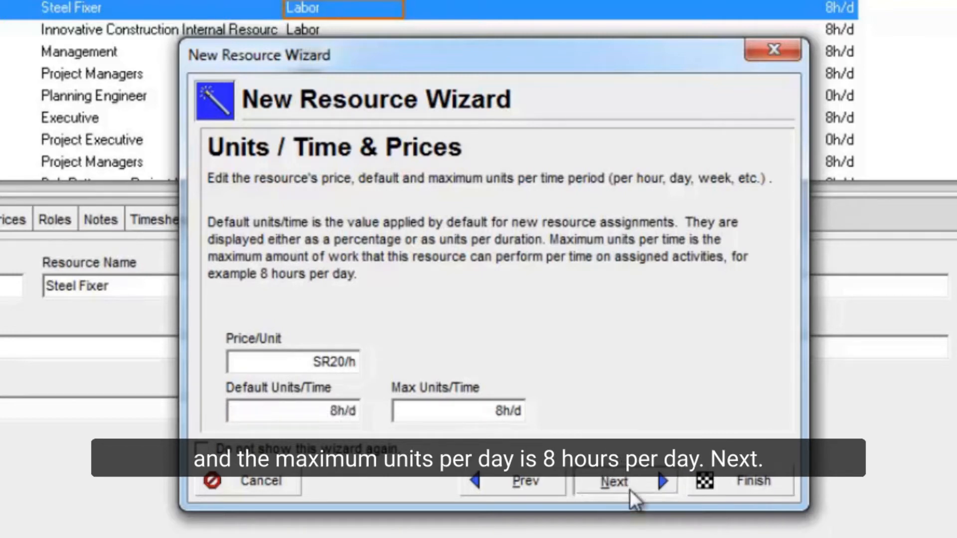
left_click(613, 482)
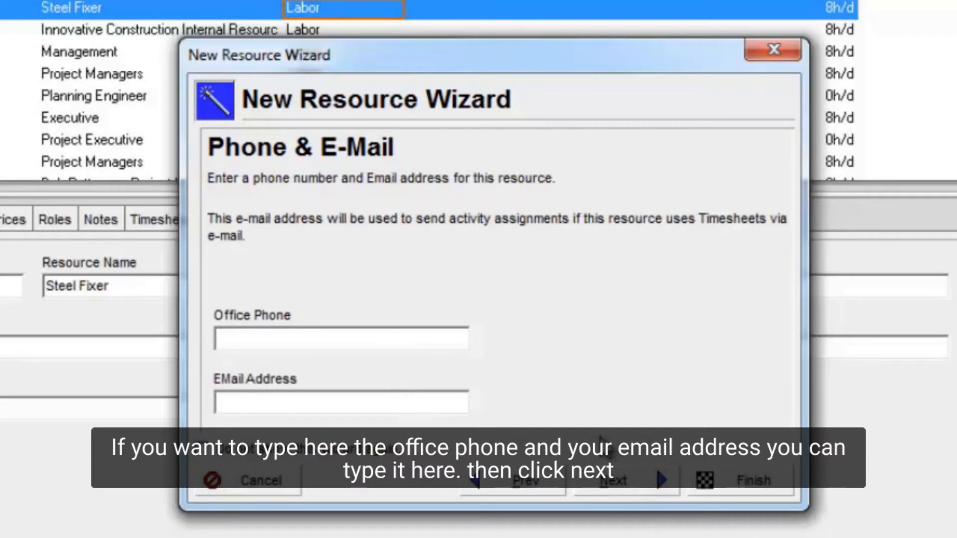
Step: Keep the default contacts, roles, Standard 5 Day Workweek calendar and timesheets, and finish Steel Fixer
left_click(624, 480)
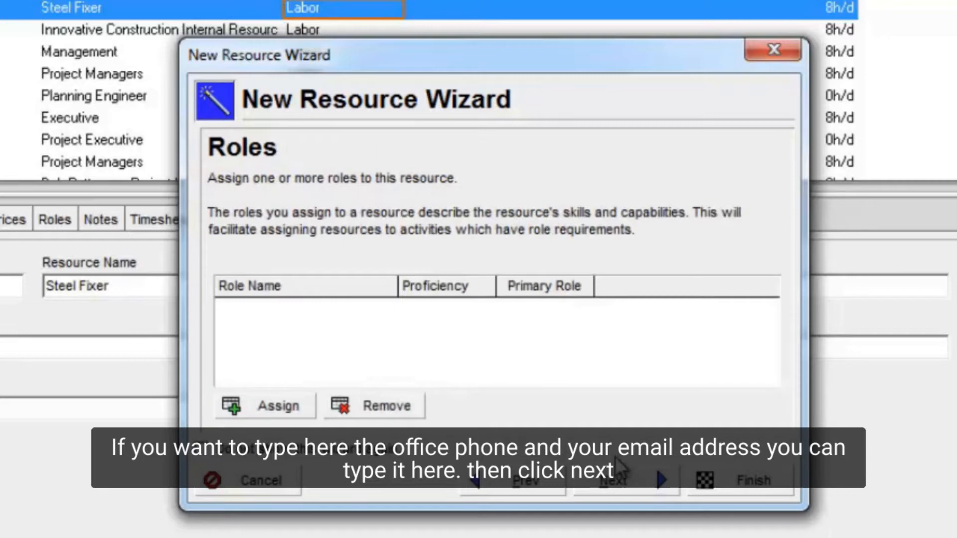
left_click(612, 480)
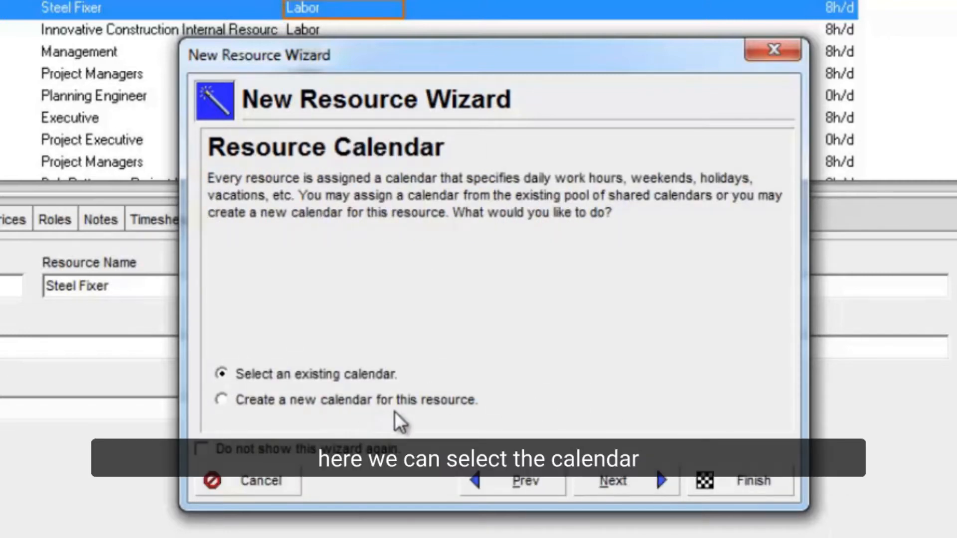
left_click(613, 481)
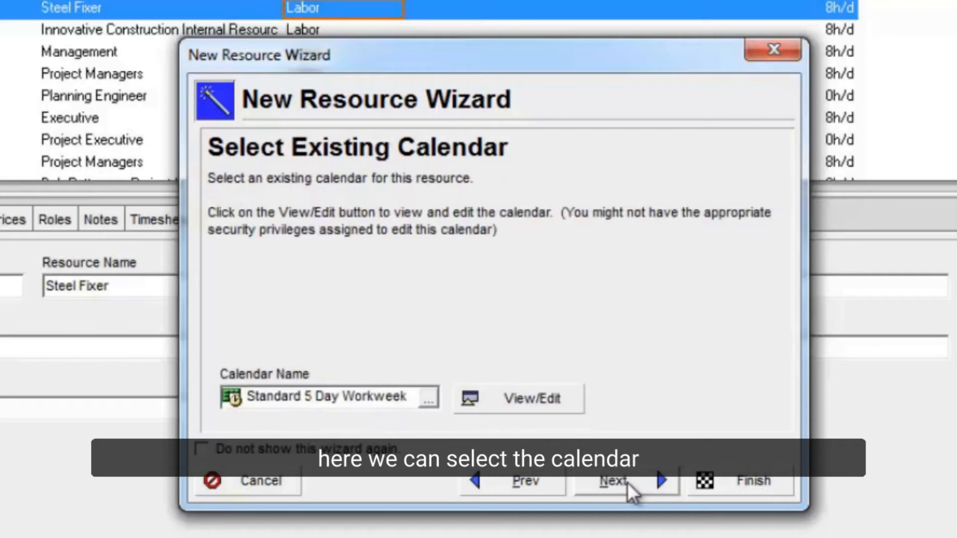
left_click(612, 481)
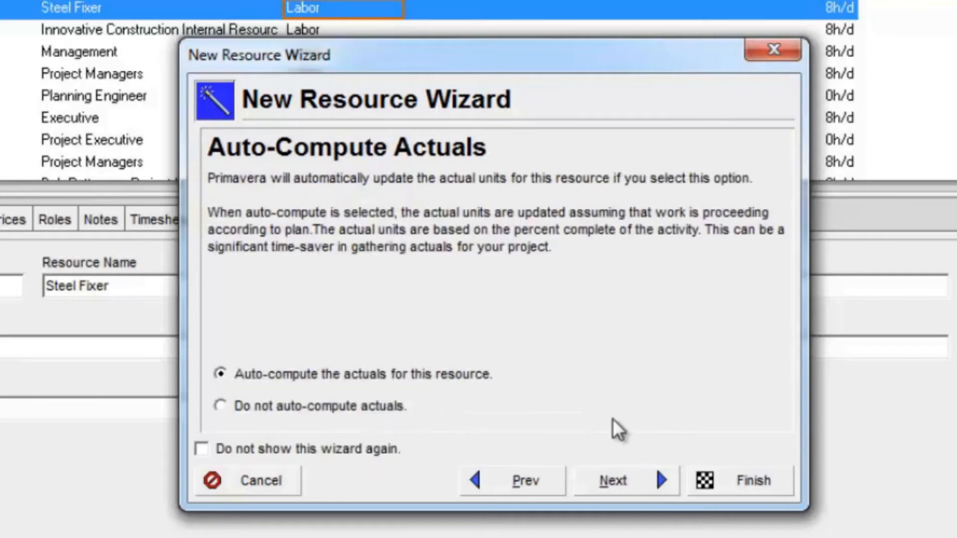
left_click(613, 480)
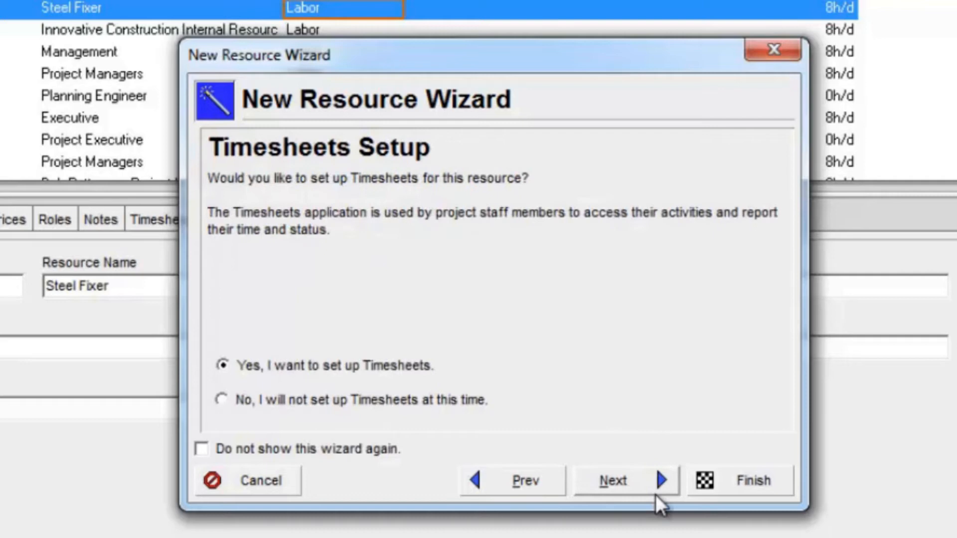
left_click(612, 479)
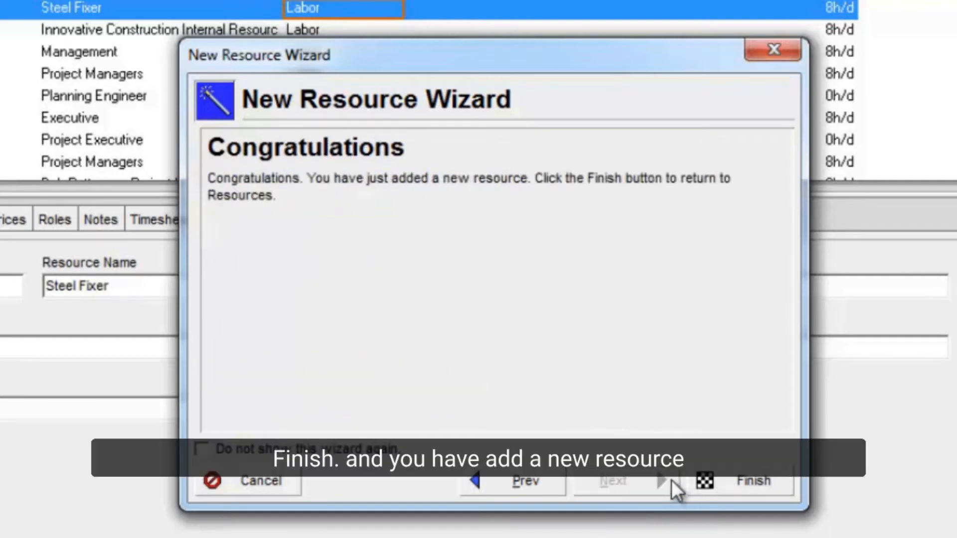
left_click(753, 481)
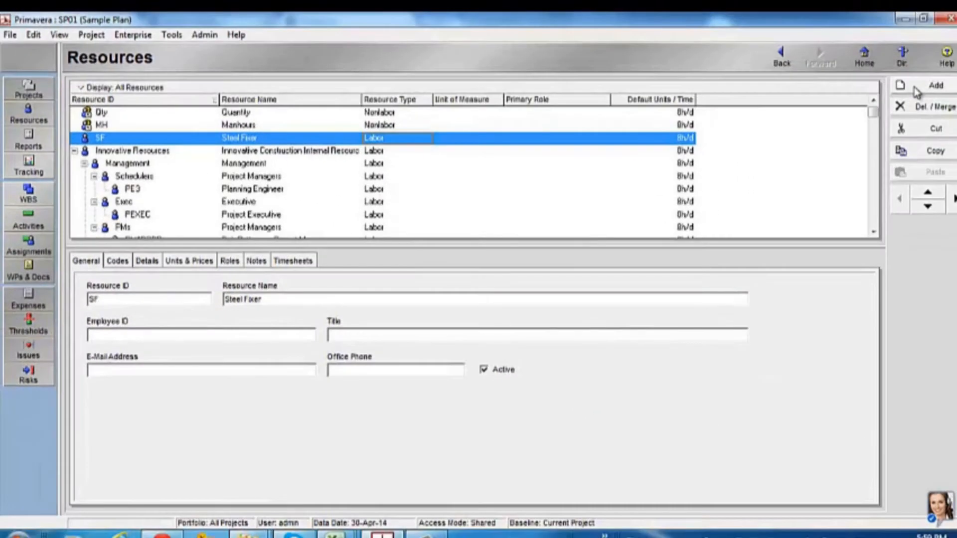
Step: Create resource CP named carpenter with default prices and the Standard 5 Day Workweek calendar
left_click(935, 85)
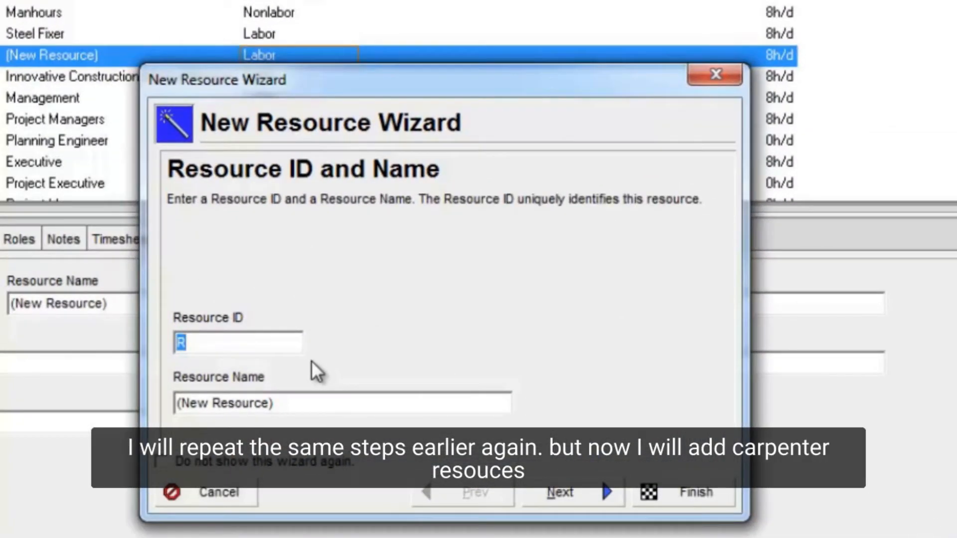
type("CP")
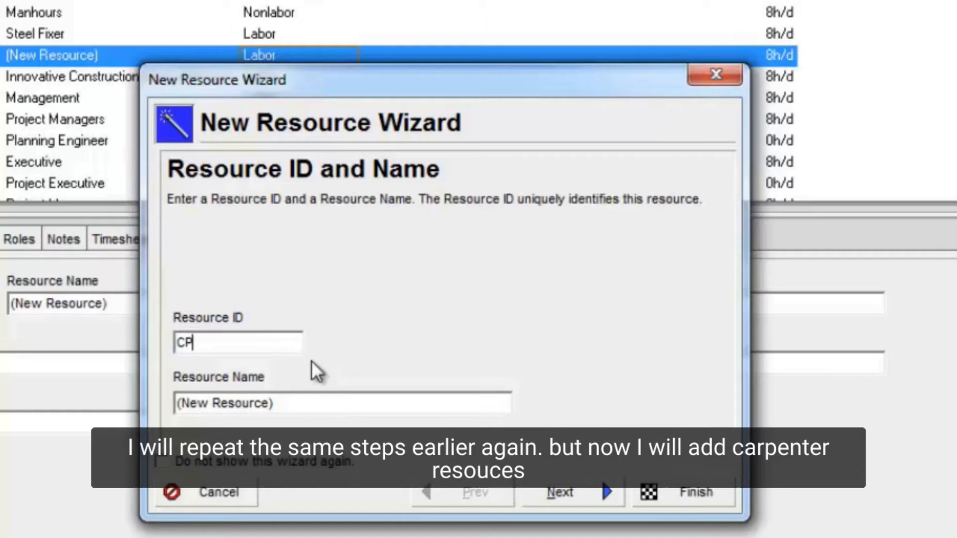
double_click(244, 402)
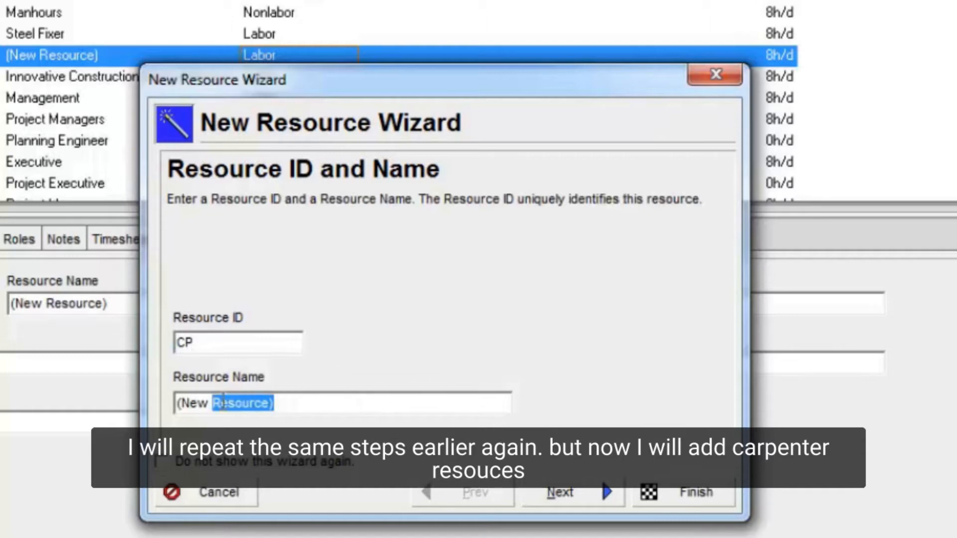
type("carpenter")
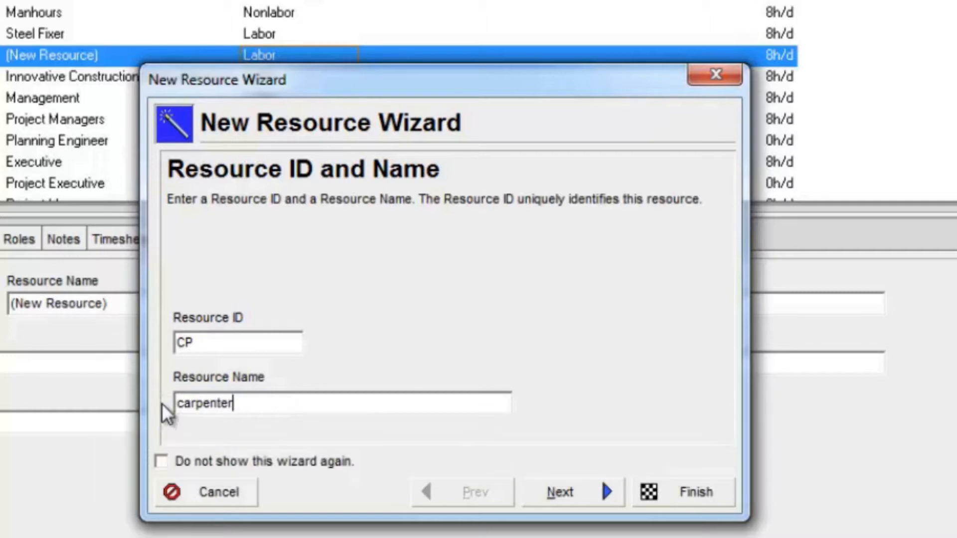
left_click(558, 493)
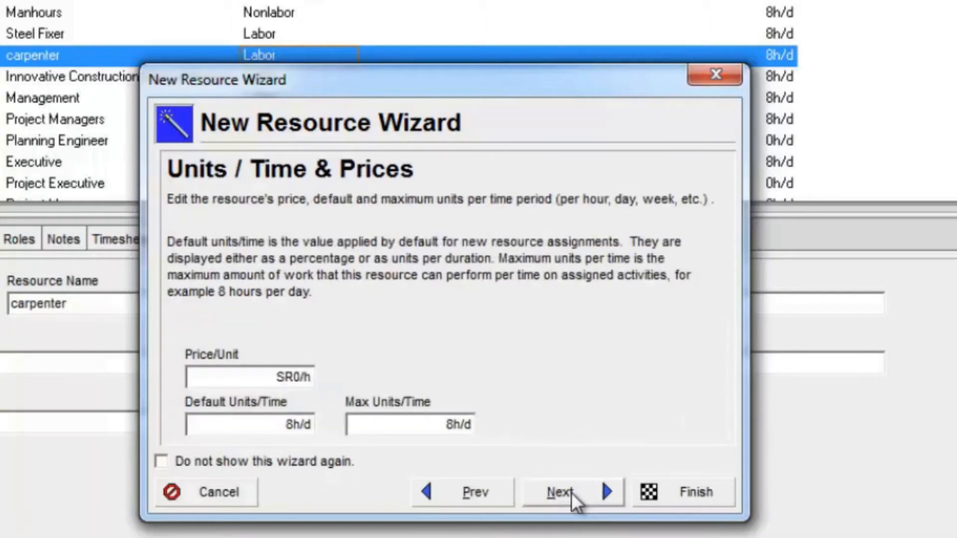
left_click(559, 492)
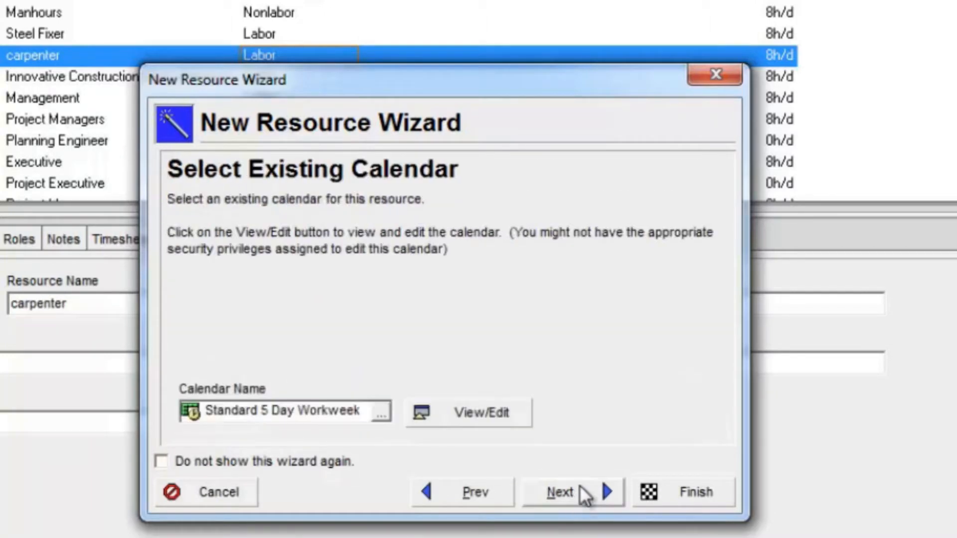
left_click(571, 492)
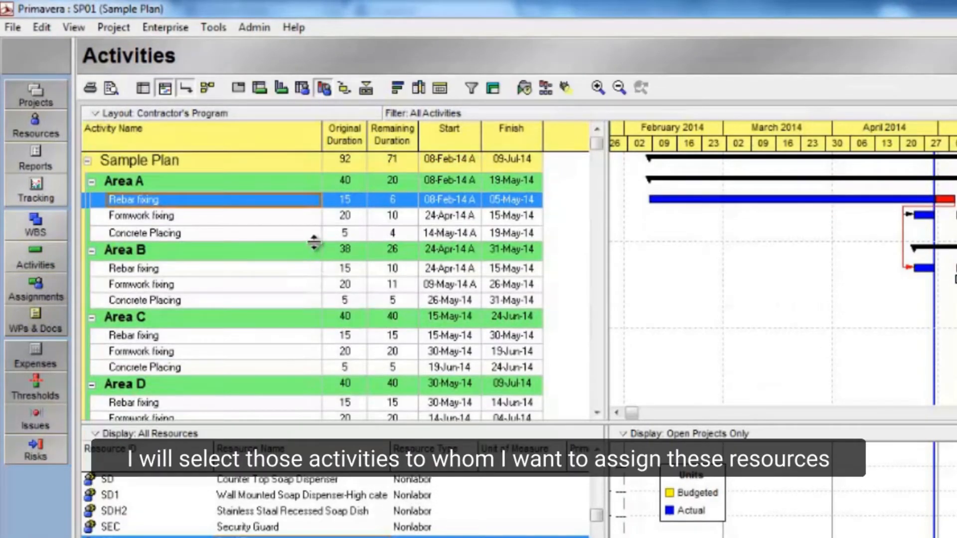
mouse_move(327, 247)
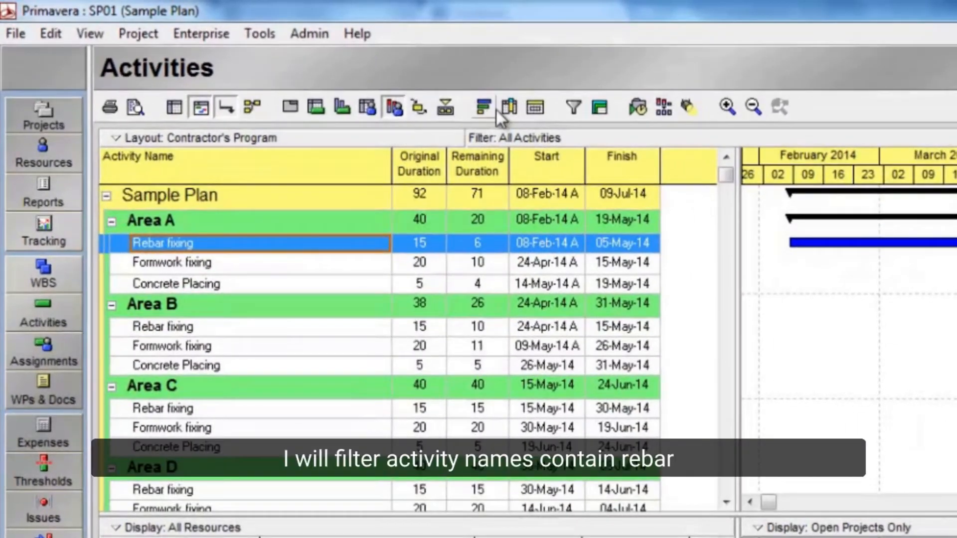
Step: Set the Activity Name filter to show activities containing 'Rebar'
left_click(571, 107)
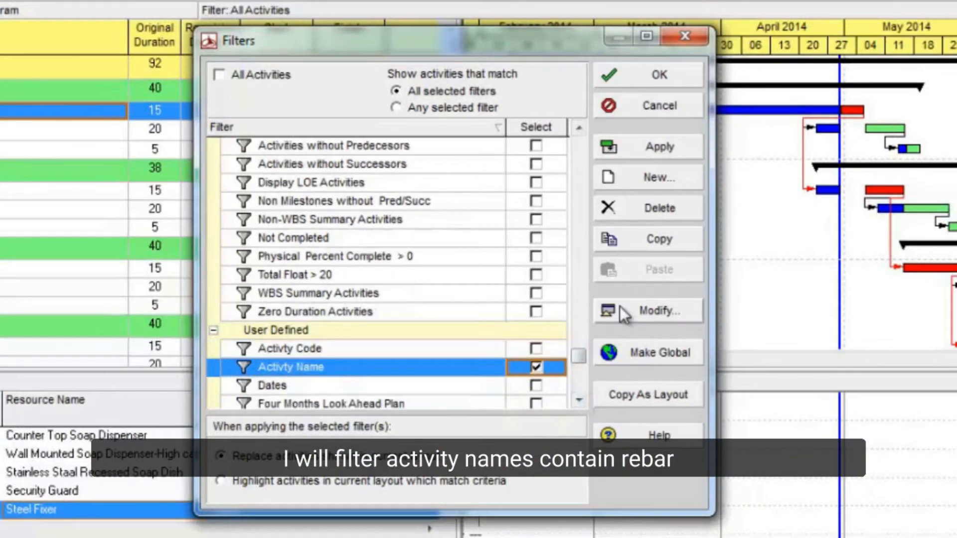
left_click(658, 310)
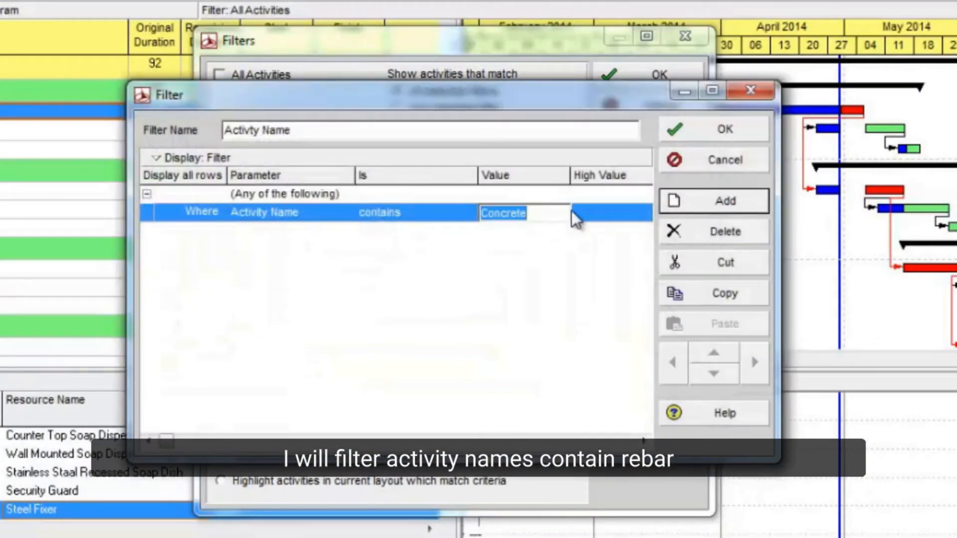
type("Rebar")
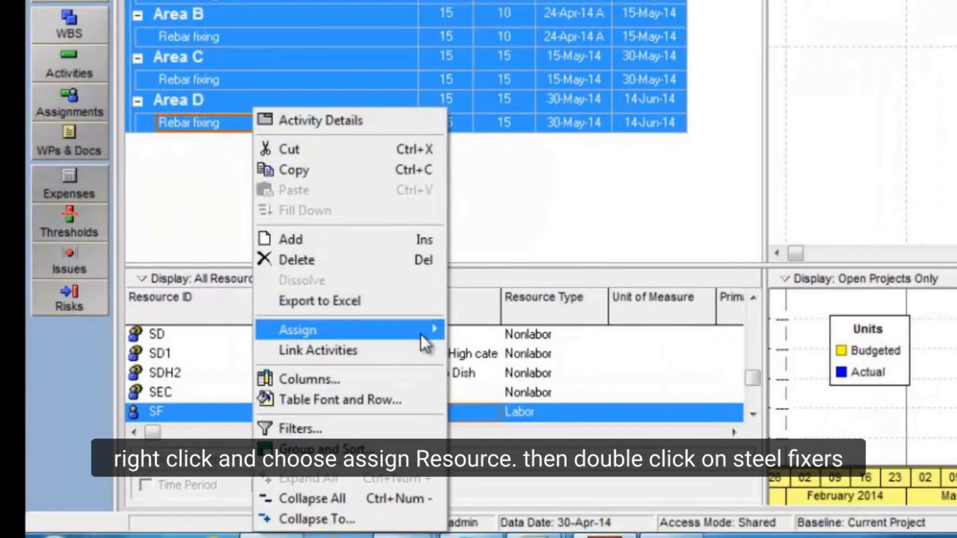
Step: Assign Steel Fixer to the filtered Rebar fixing activities
left_click(297, 329)
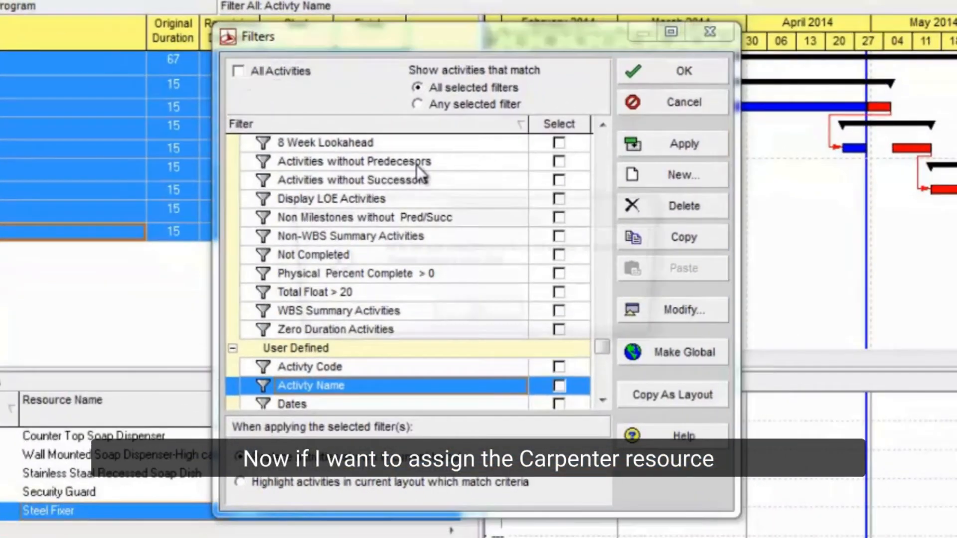
Step: Change the Activity Name filter value from Rebar to Formwork
left_click(240, 71)
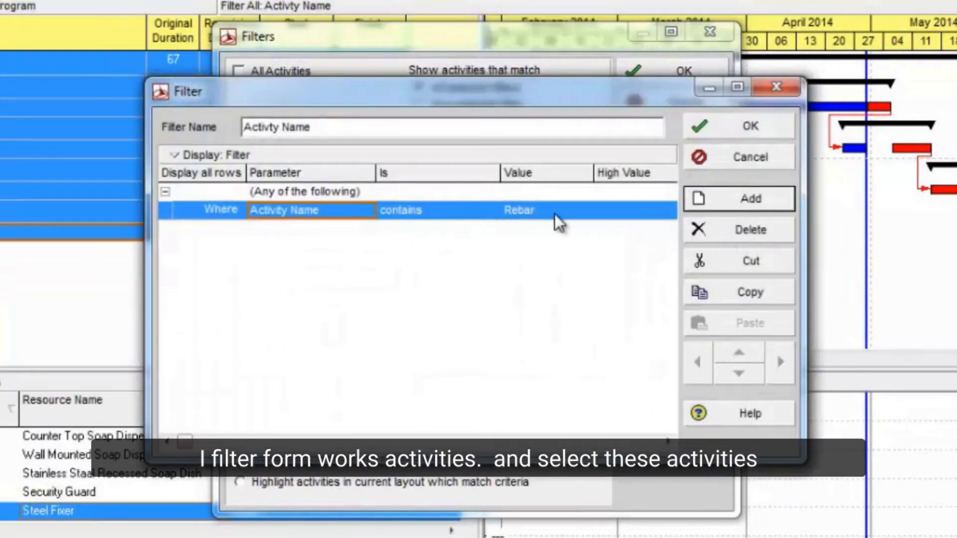
type("Fo")
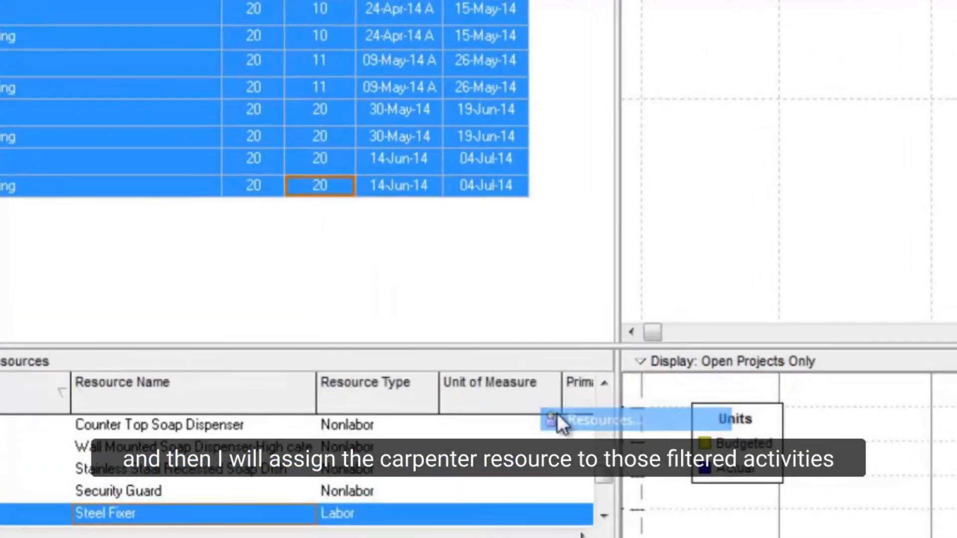
Step: Assign carpenter to the selected Formwork fixing activities
left_click(549, 421)
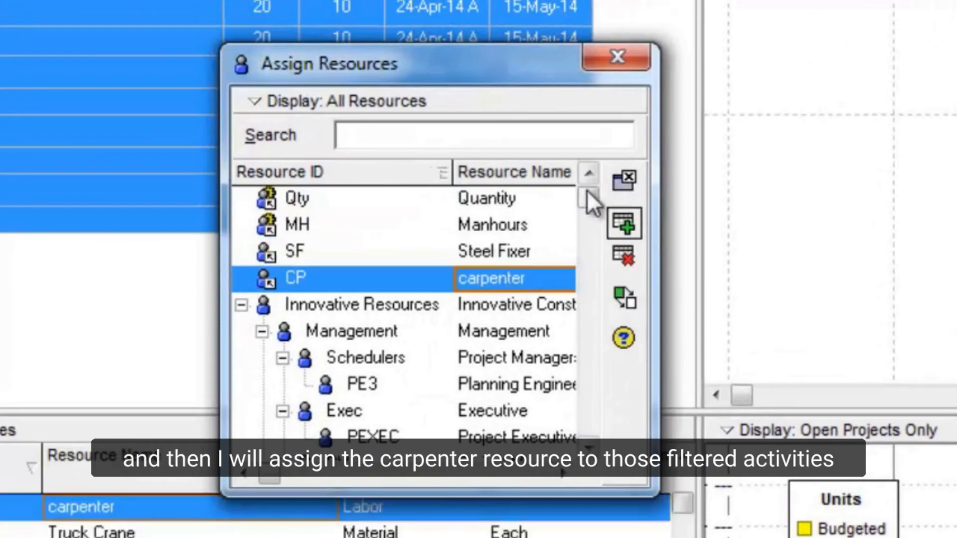
left_click(616, 57)
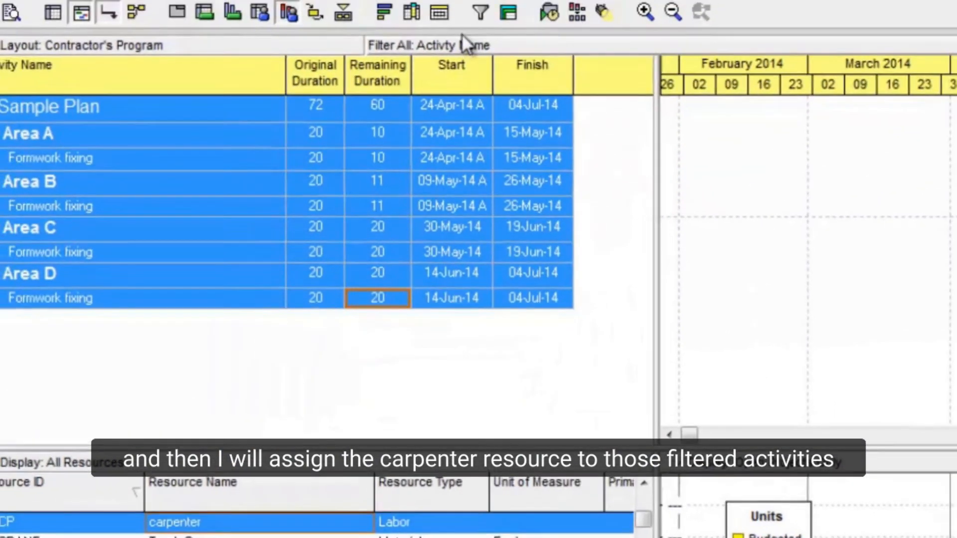
left_click(480, 11)
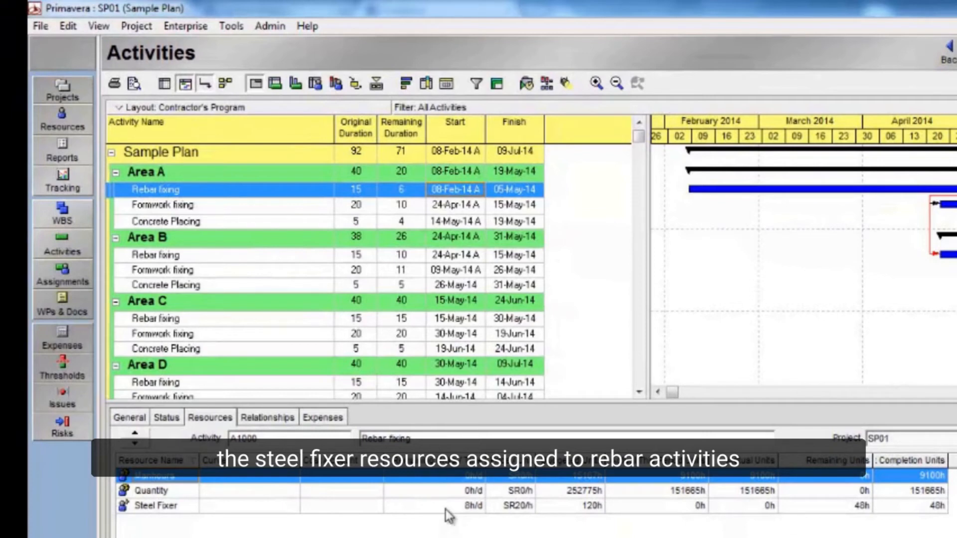
Step: Check that Area A Formwork fixing shows carpenter in its Resources tab
left_click(171, 205)
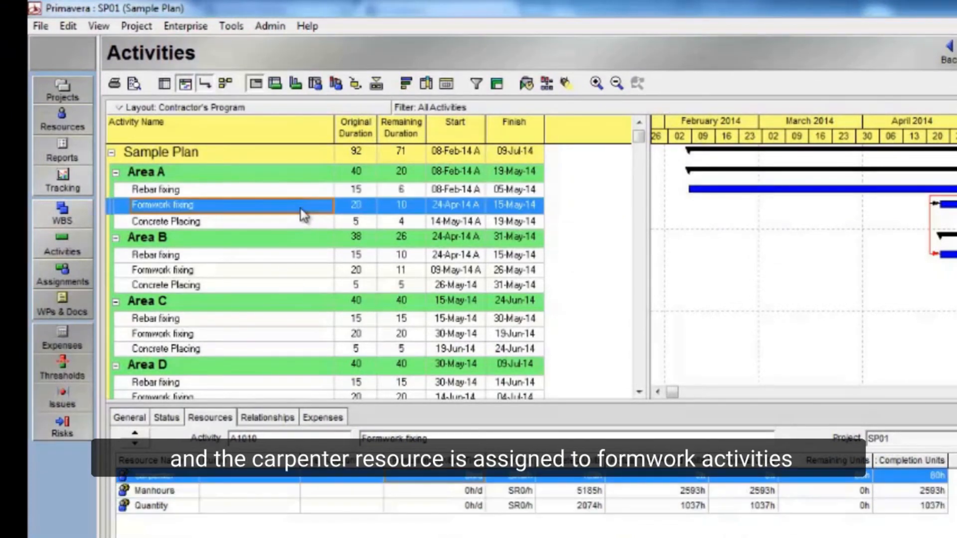
mouse_move(408, 506)
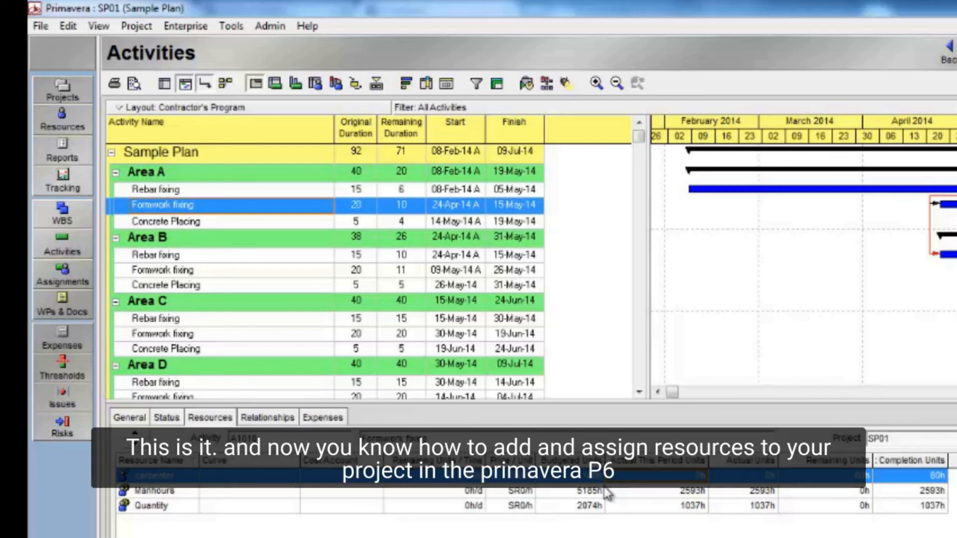
mouse_move(605, 493)
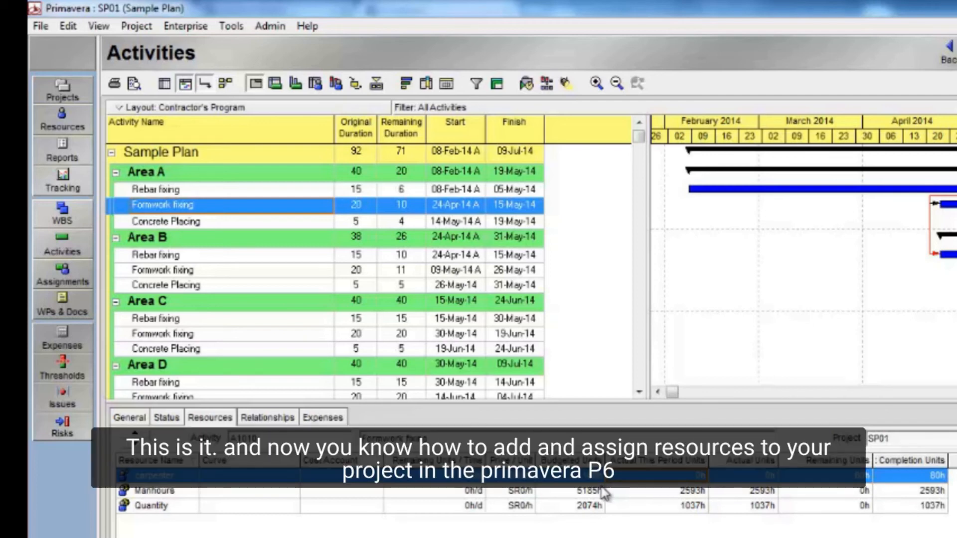